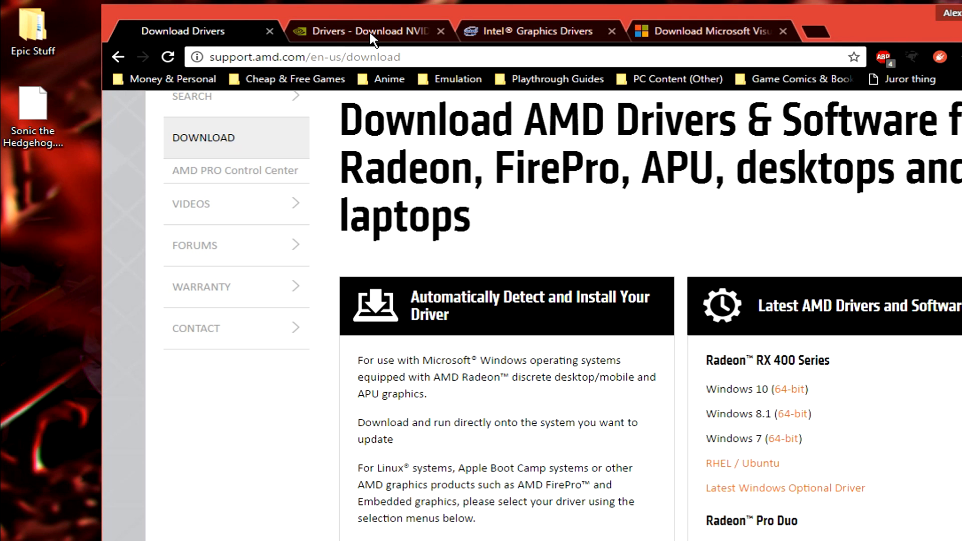
# - View the NVIDIA and Intel driver pages, then close the AMD and Visual C++ download tabs
pyautogui.click(533, 30)
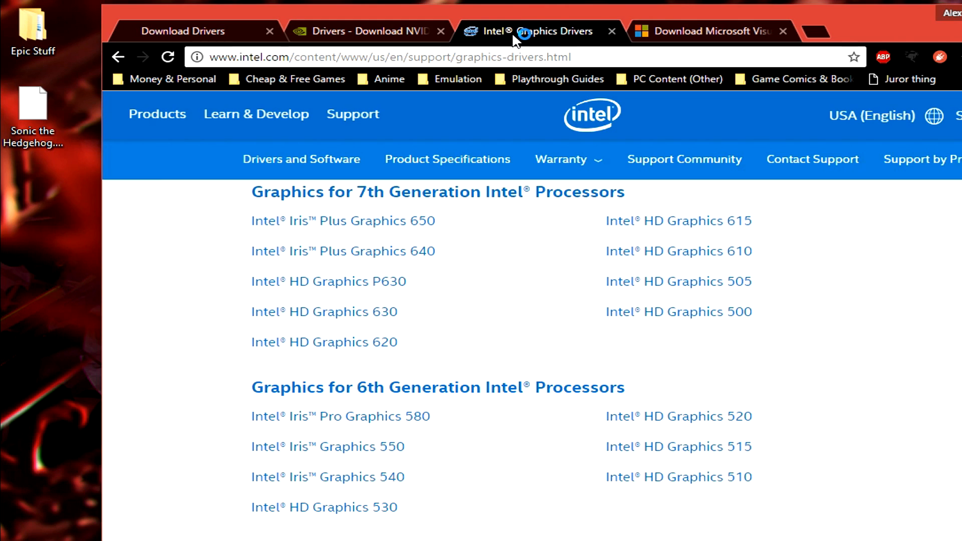
pyautogui.click(706, 30)
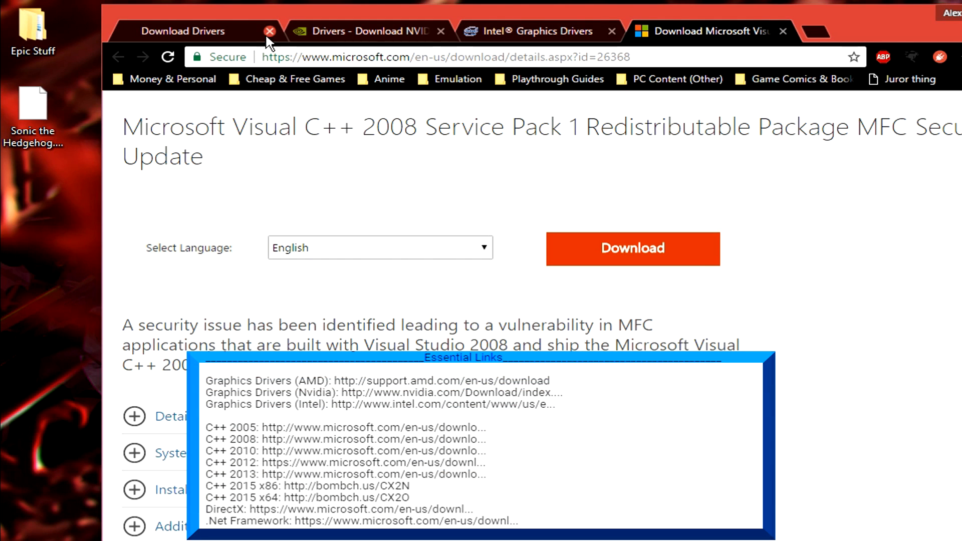
pyautogui.click(270, 31)
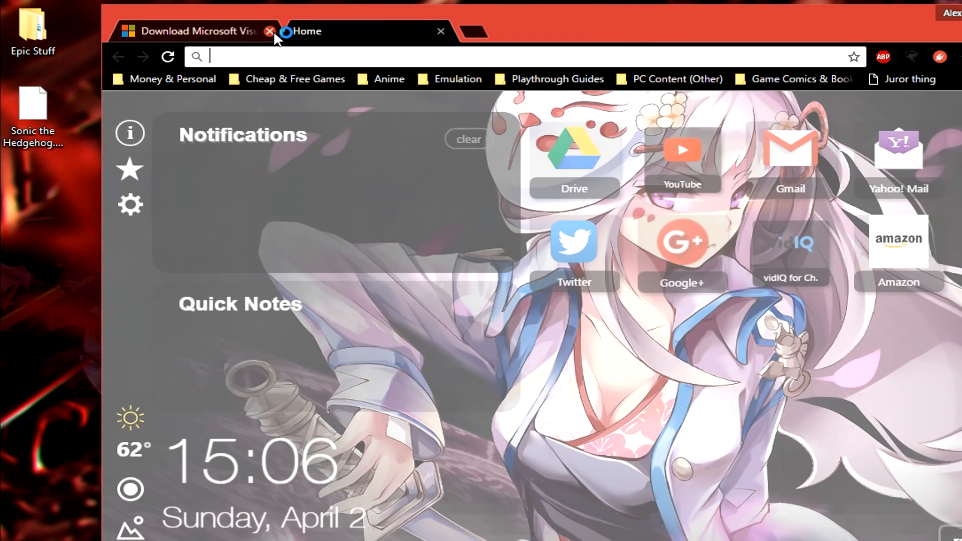
pyautogui.click(270, 31)
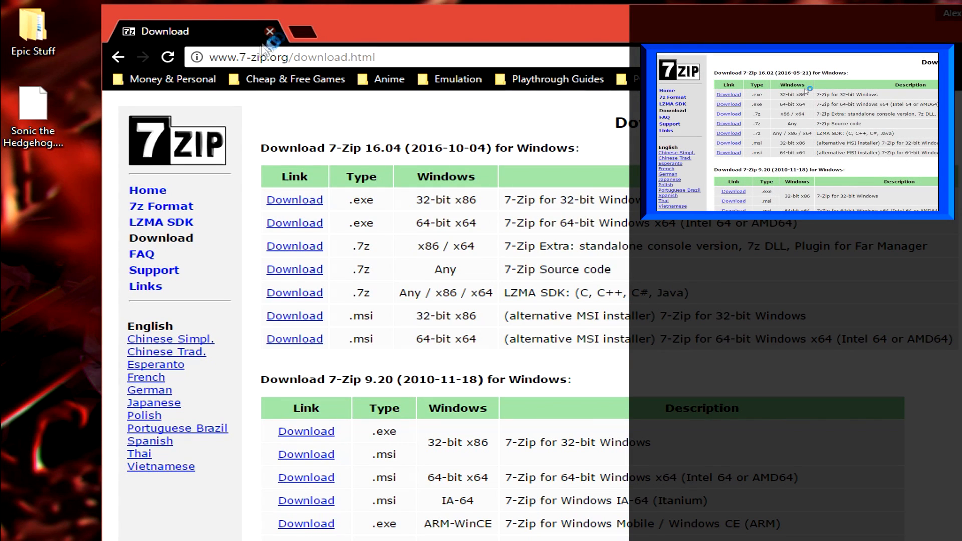
pyautogui.moveTo(301, 40)
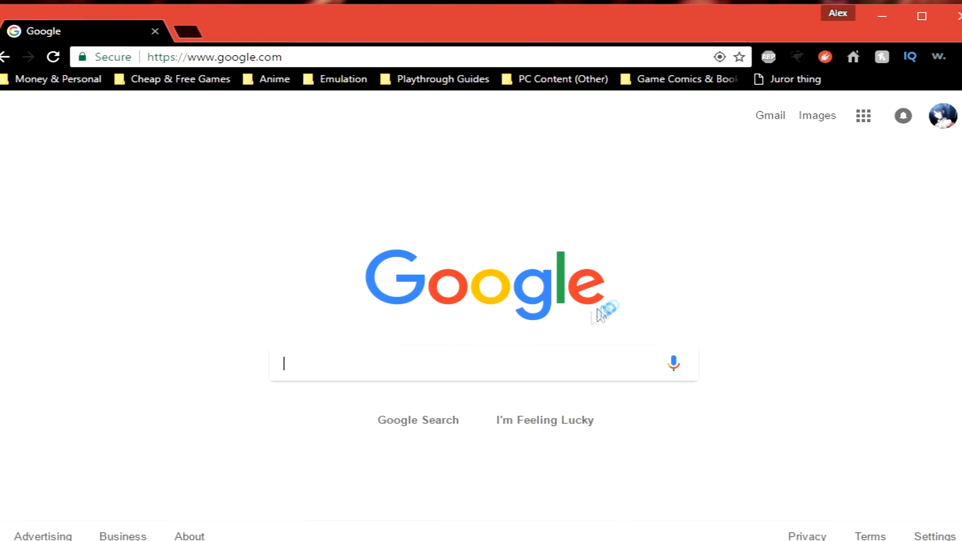
pyautogui.moveTo(337, 285)
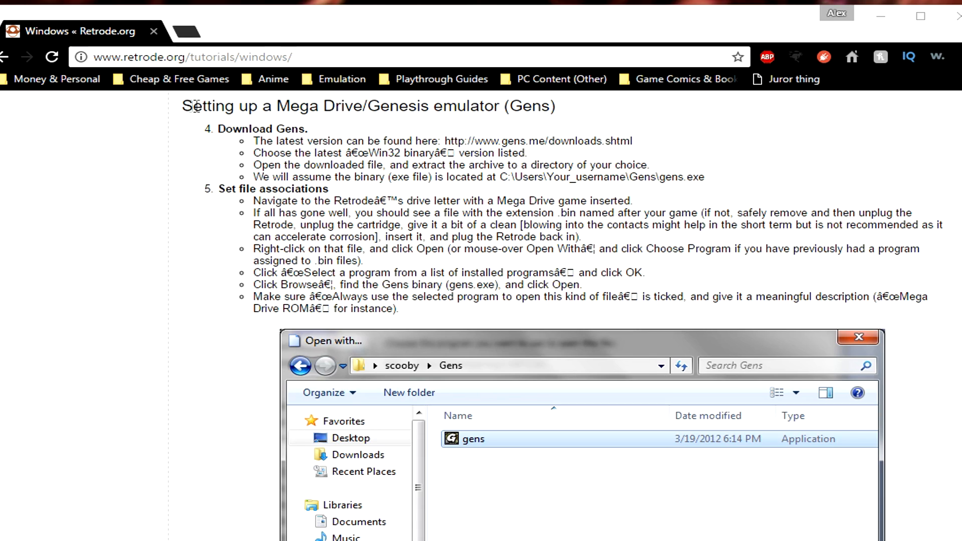
pyautogui.moveTo(185, 39)
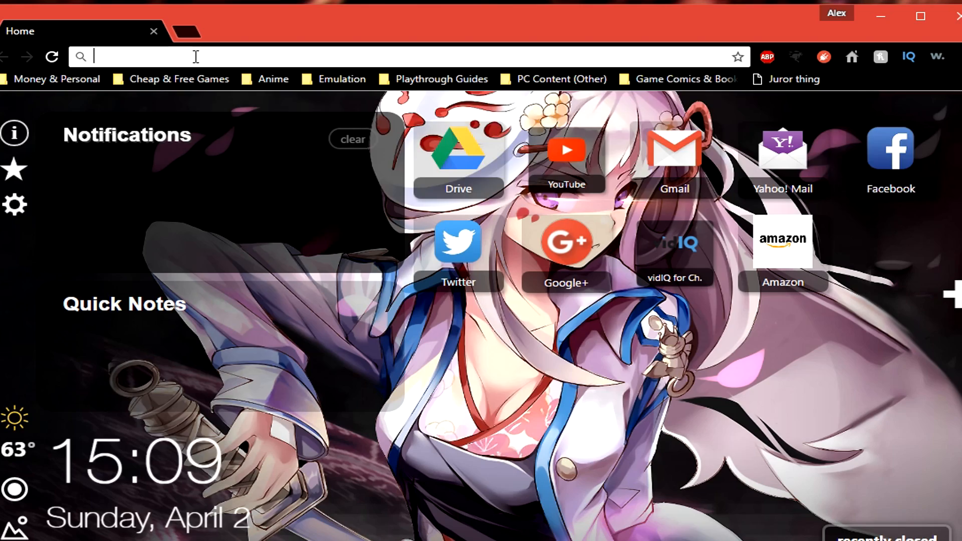
# - Go to segaretro.org/Kega_Fusion#Downloads to fetch the Fusion364 archive
pyautogui.write('segaretro.org/Kega_Fusion#Downloads')
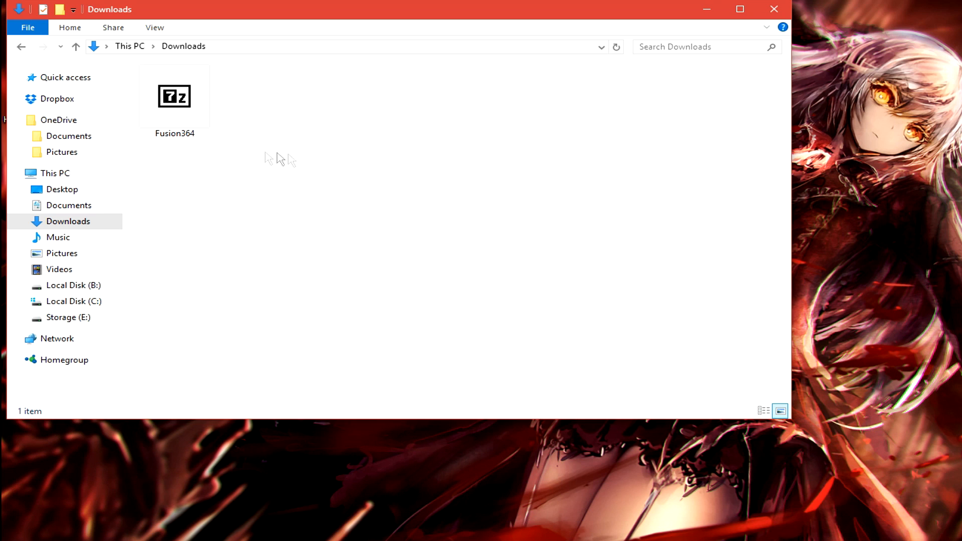
# - Extract Fusion364 with 7-Zip Extract Here and start a Fusion folder for the files
pyautogui.rightClick(175, 96)
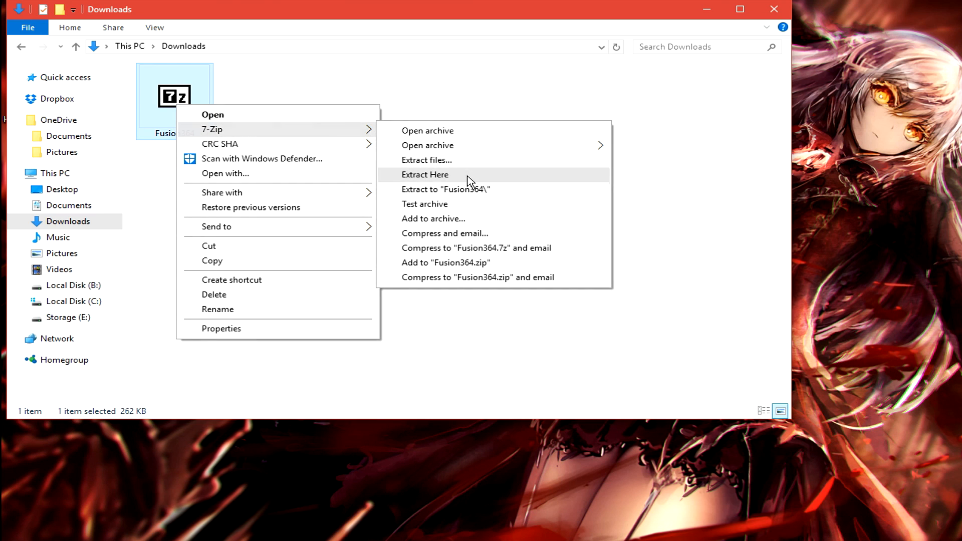
pyautogui.click(425, 174)
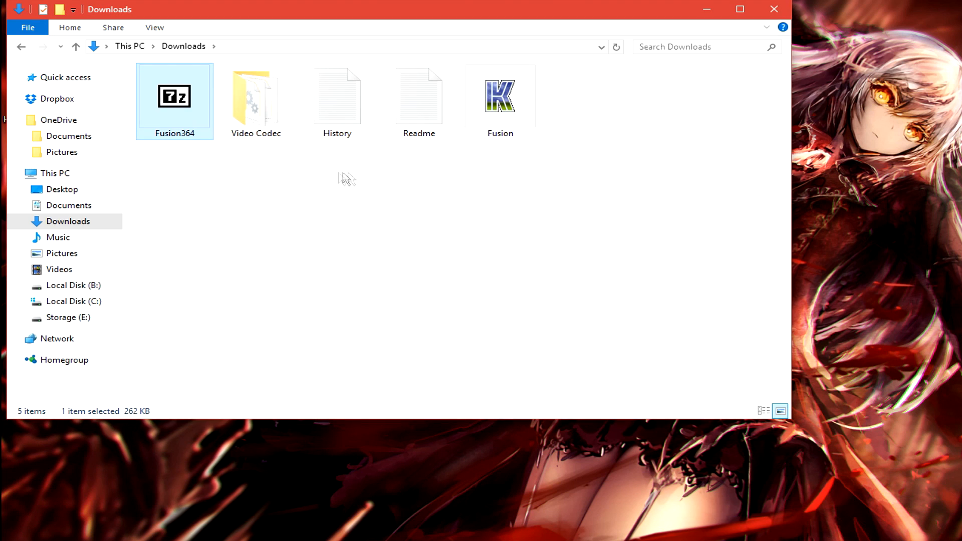
pyautogui.rightClick(345, 179)
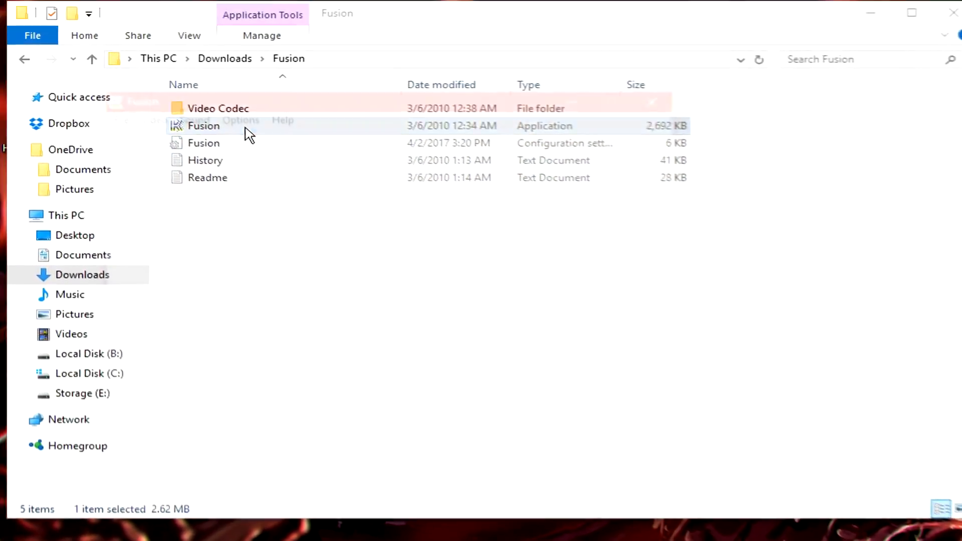
# - In Set Config's Controllers settings, assign Port 1 to '4. Controller (XBOX 360)'
pyautogui.click(238, 116)
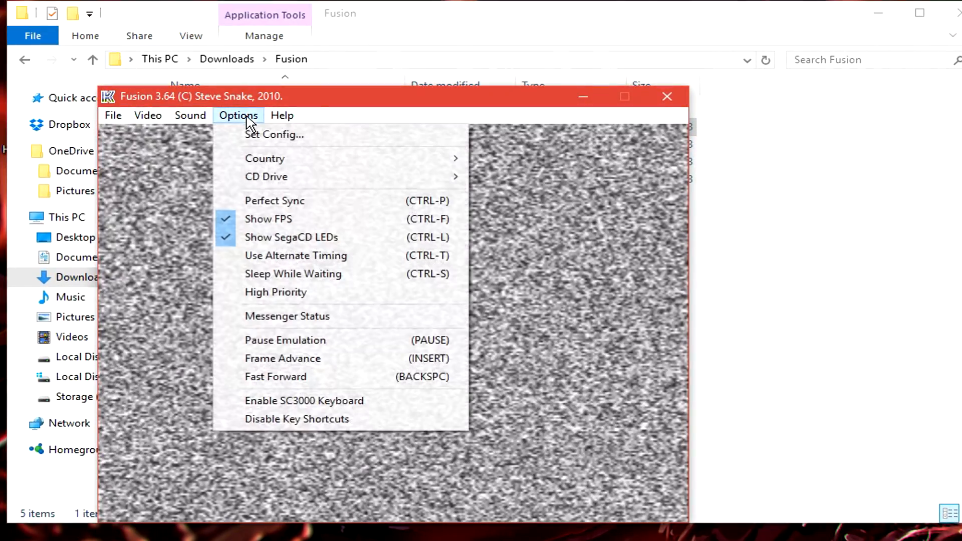
pyautogui.moveTo(332, 140)
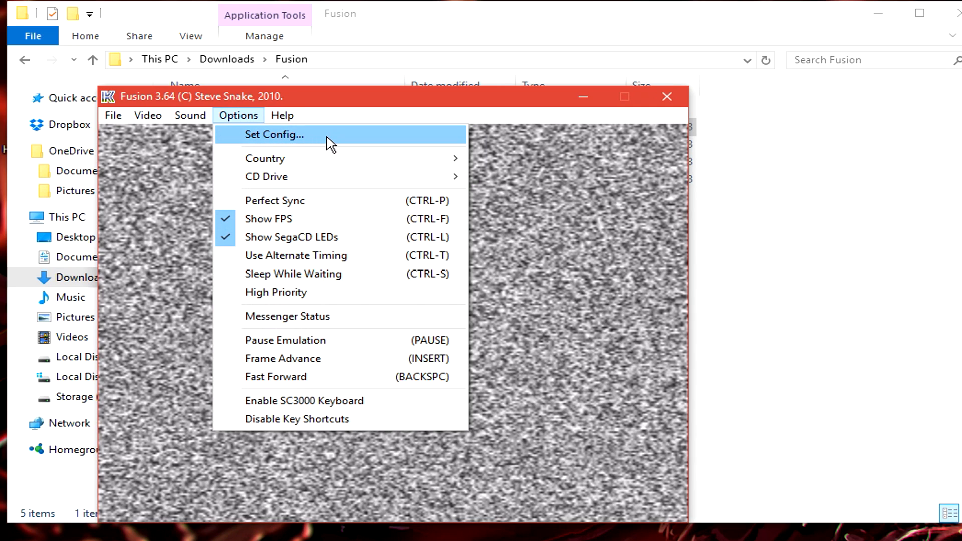
pyautogui.click(274, 134)
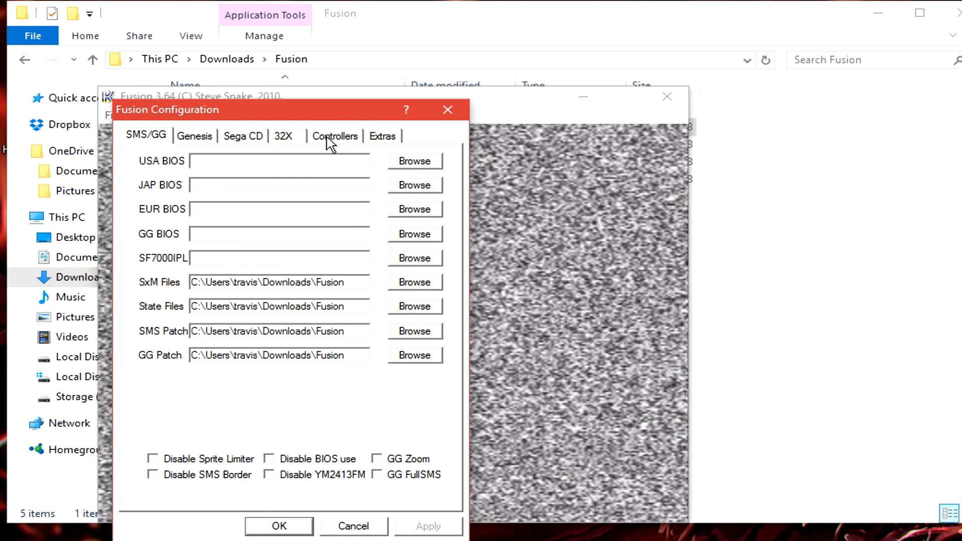
pyautogui.click(336, 136)
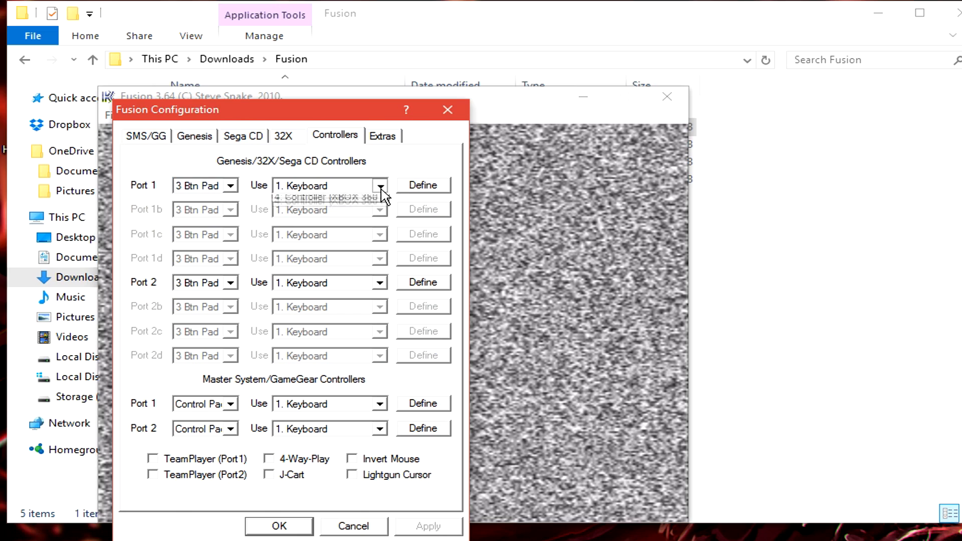
pyautogui.click(381, 185)
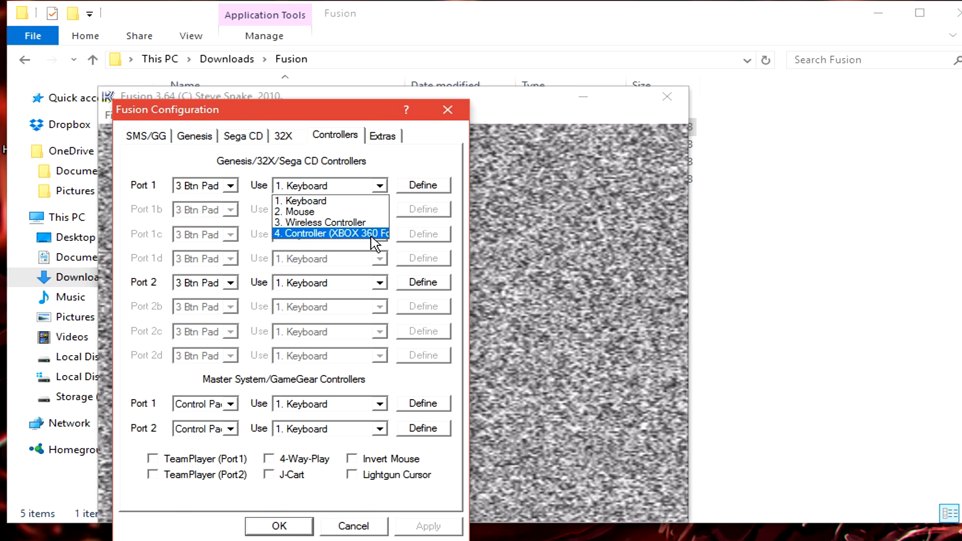
pyautogui.click(330, 233)
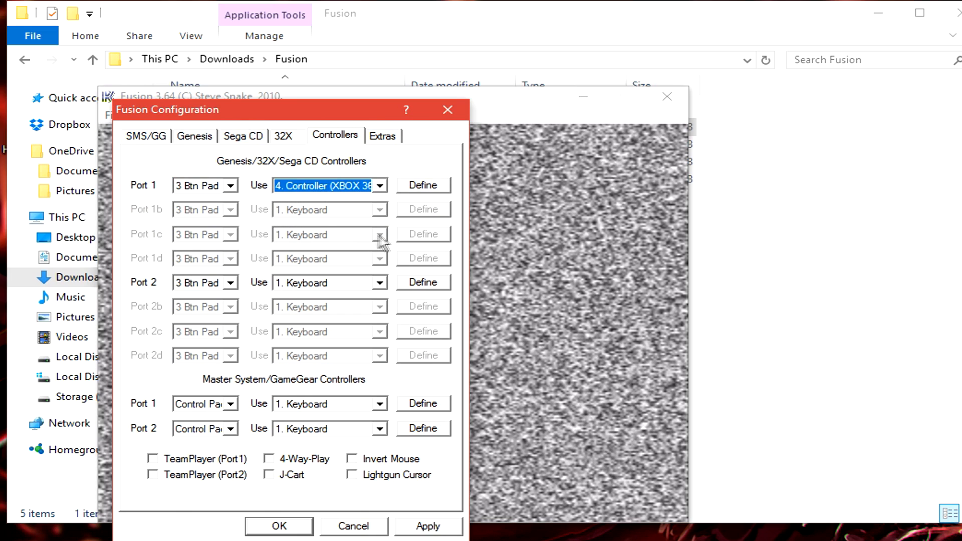
# - Define the port 1 button mapping for the Xbox 360 controller and save with OK
pyautogui.click(422, 185)
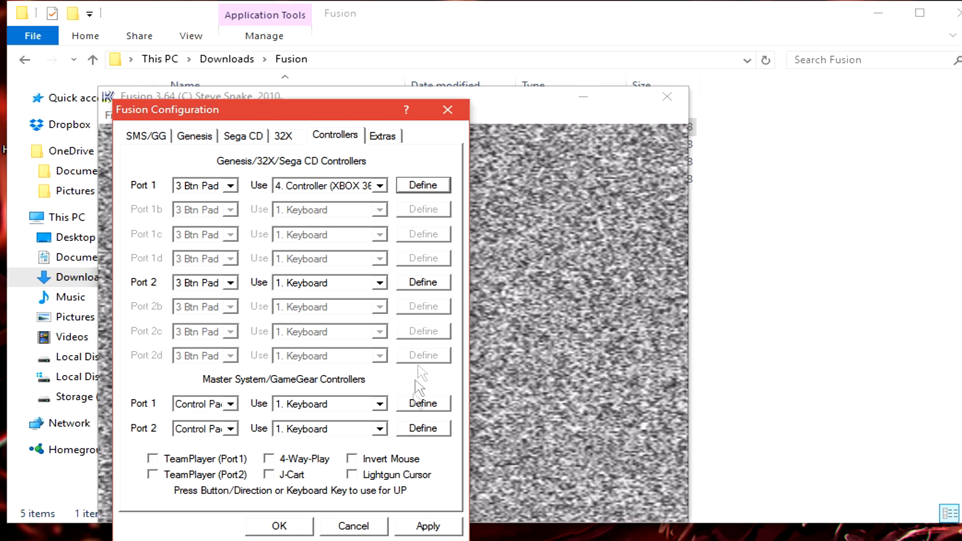
pyautogui.moveTo(386, 502)
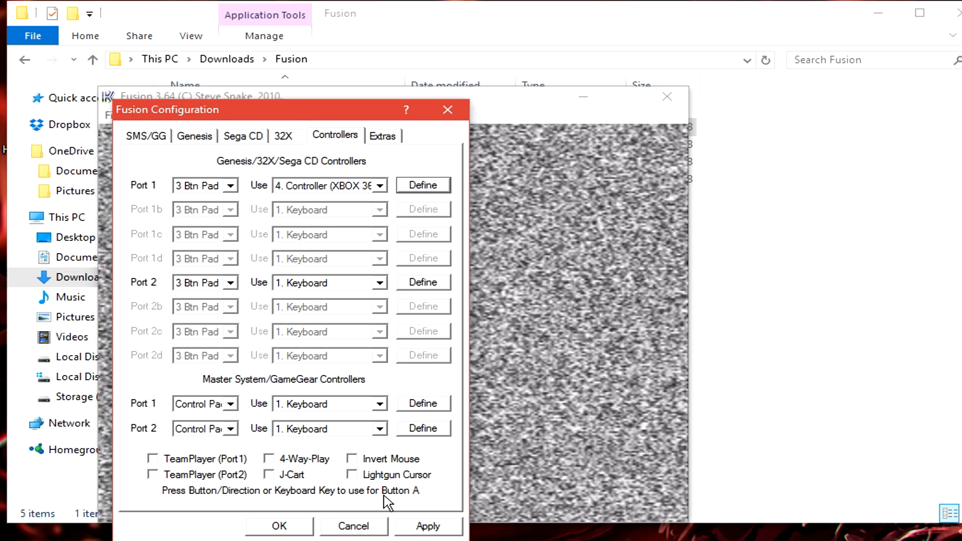
pyautogui.press('z')
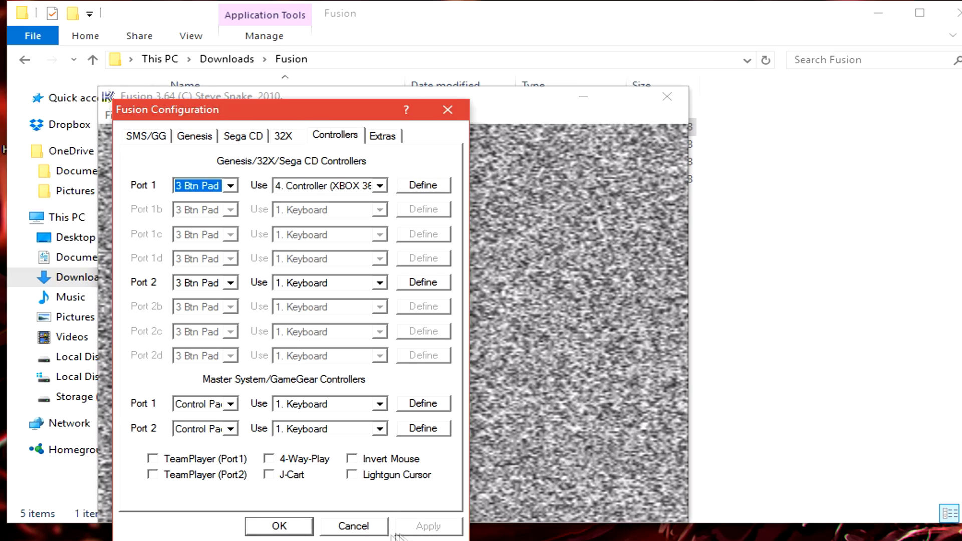
pyautogui.click(278, 526)
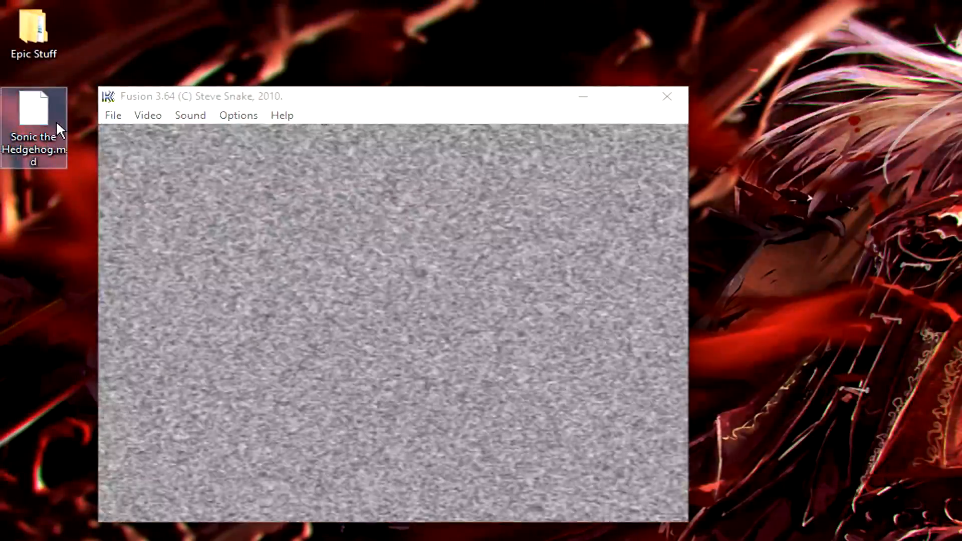
pyautogui.moveTo(33, 128)
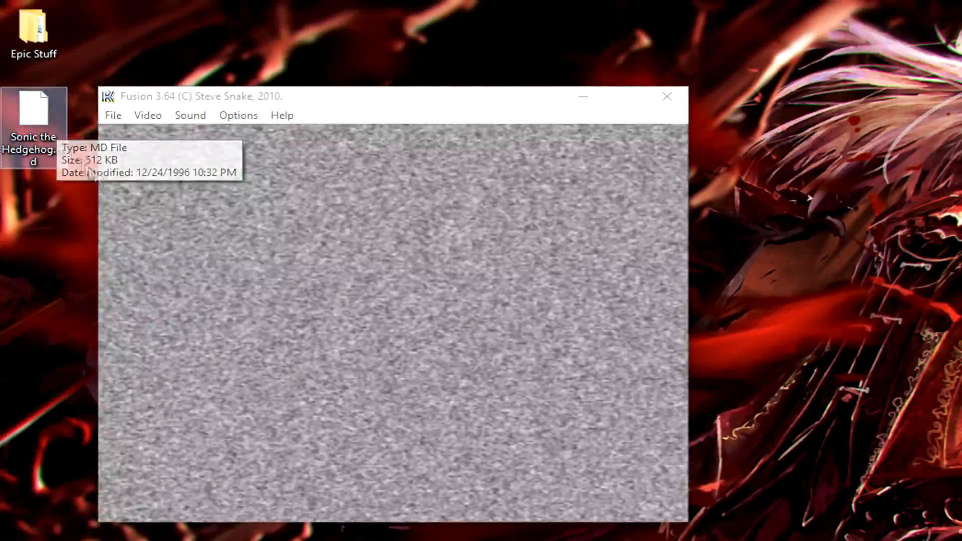
# - Load the Sonic the Hedgehog .md file through Load Genesis / 32X ROM so it starts running
pyautogui.click(113, 116)
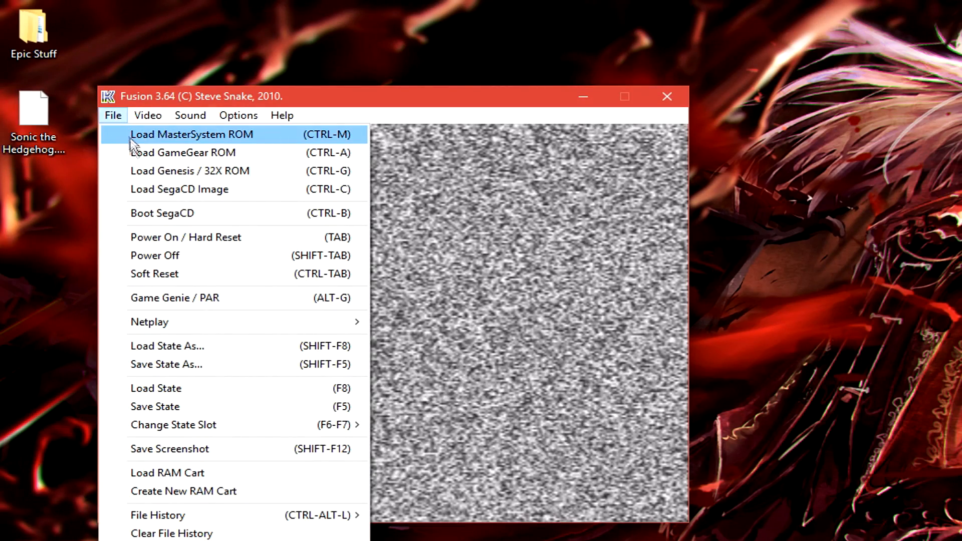
pyautogui.click(189, 170)
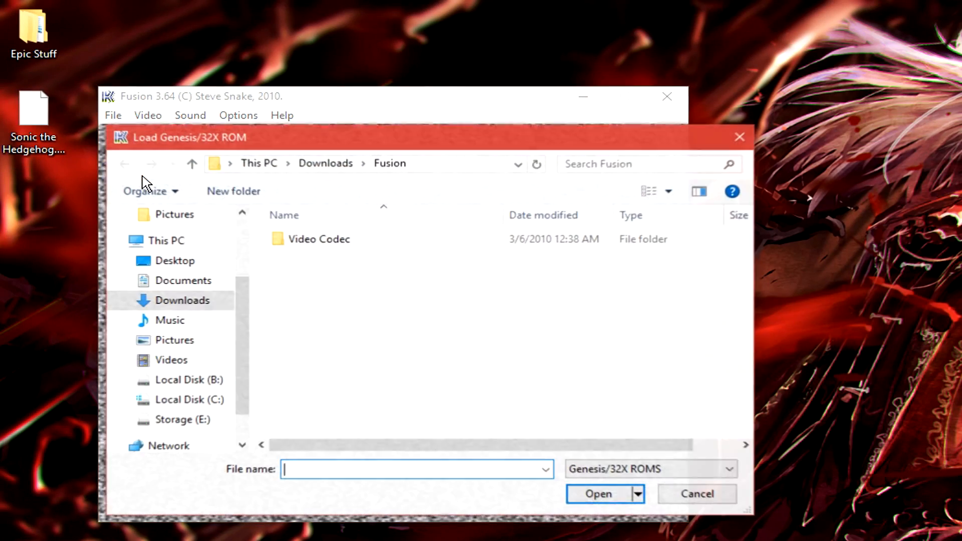
pyautogui.click(174, 260)
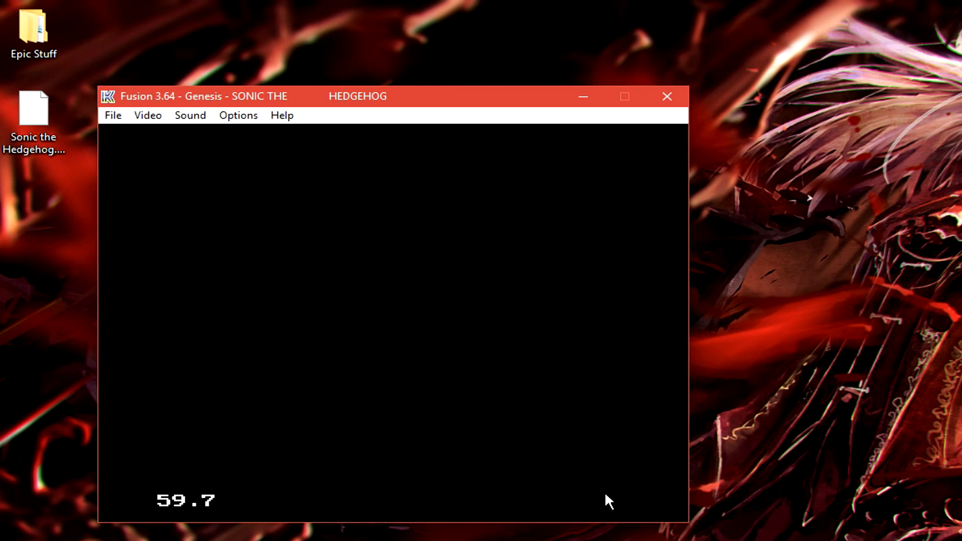
pyautogui.click(112, 115)
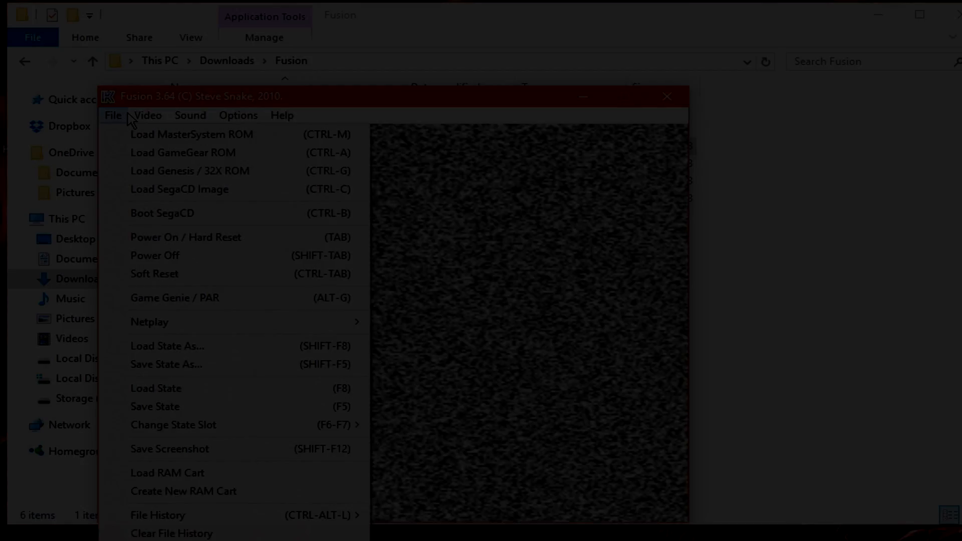
# - Set the Video Render Plugin to hq4x (Maxim Stepin)
pyautogui.click(147, 115)
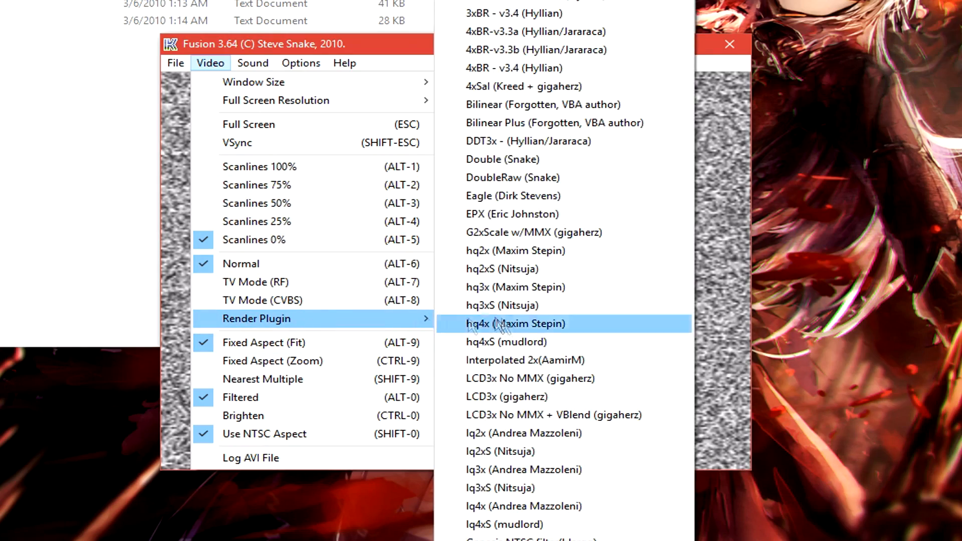
pyautogui.click(300, 62)
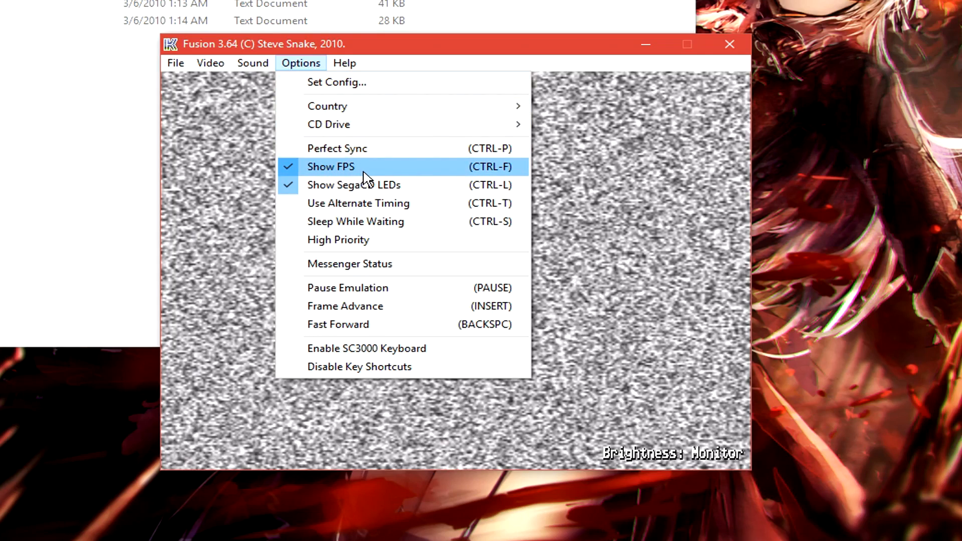